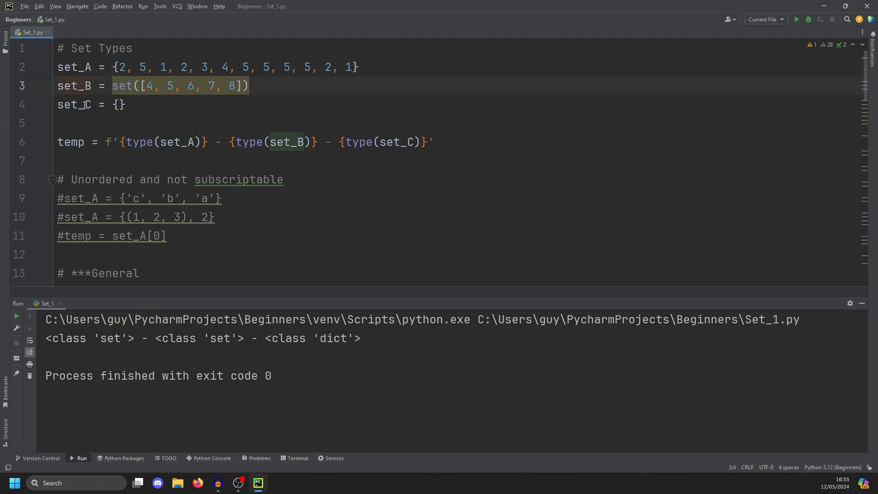
Step: Replace set_C's empty braces with set() so all three variables report type set
{"action": "left_click", "coordinate": [84, 104]}
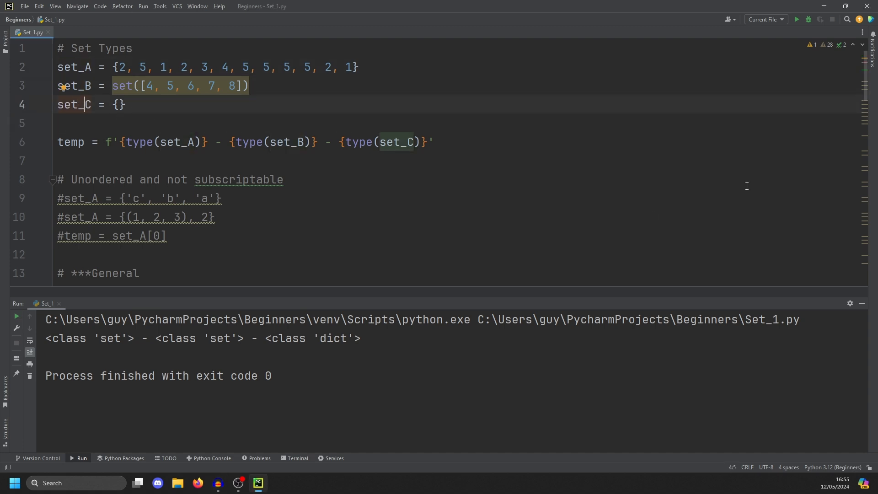
{"action": "scroll", "scroll_direction": "down", "scroll_amount": 3}
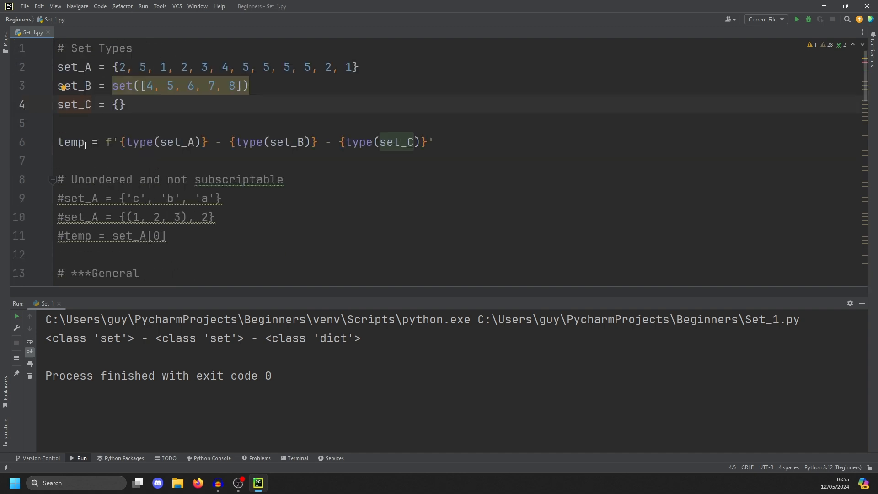
{"action": "mouse_move", "coordinate": [797, 19]}
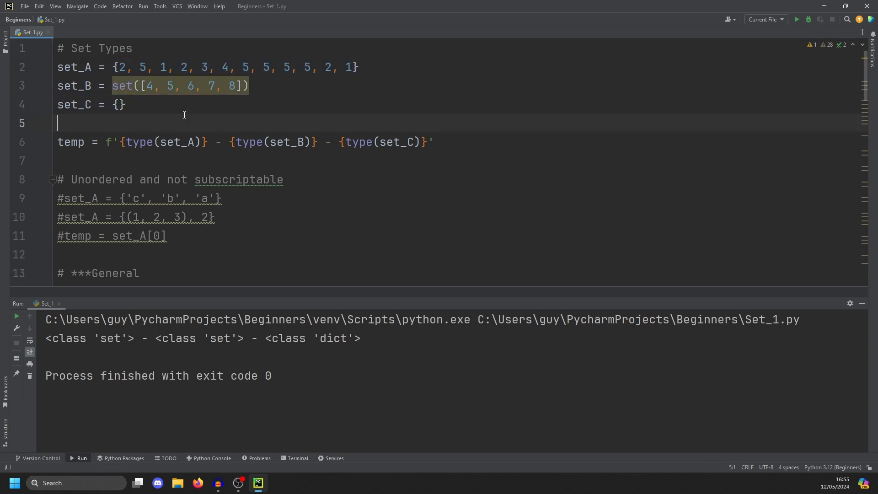
{"action": "left_click_drag", "start_coordinate": [115, 67], "coordinate": [359, 67]}
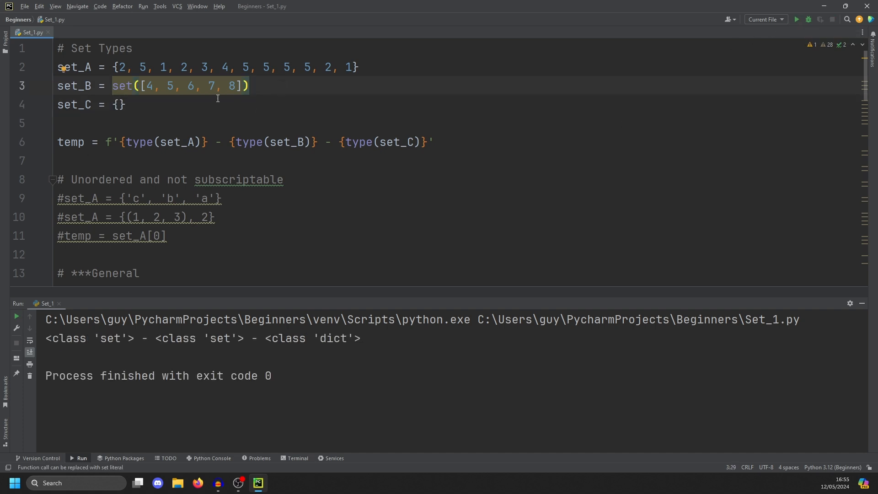
{"action": "left_click", "coordinate": [119, 104]}
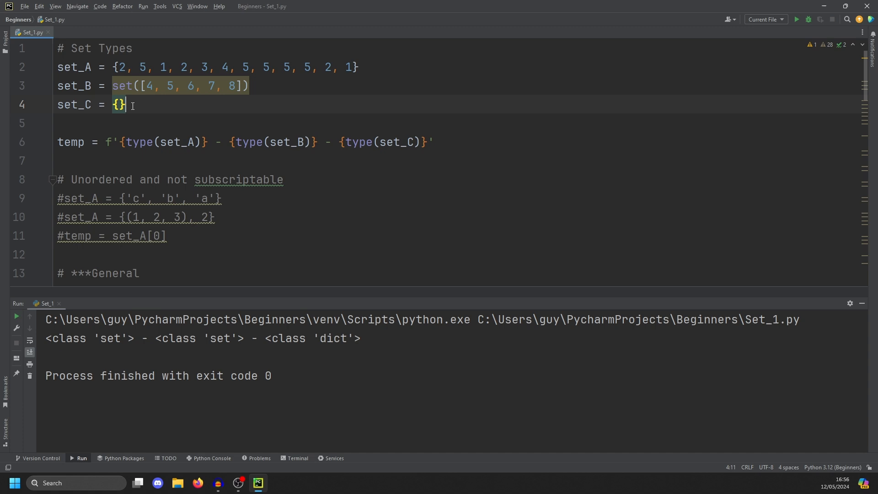
{"action": "type", "text": "s"}
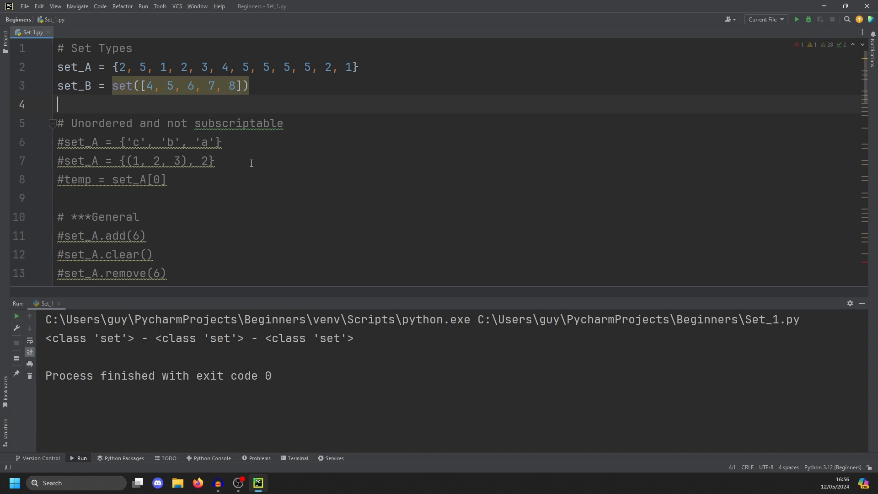
{"action": "mouse_move", "coordinate": [286, 170]}
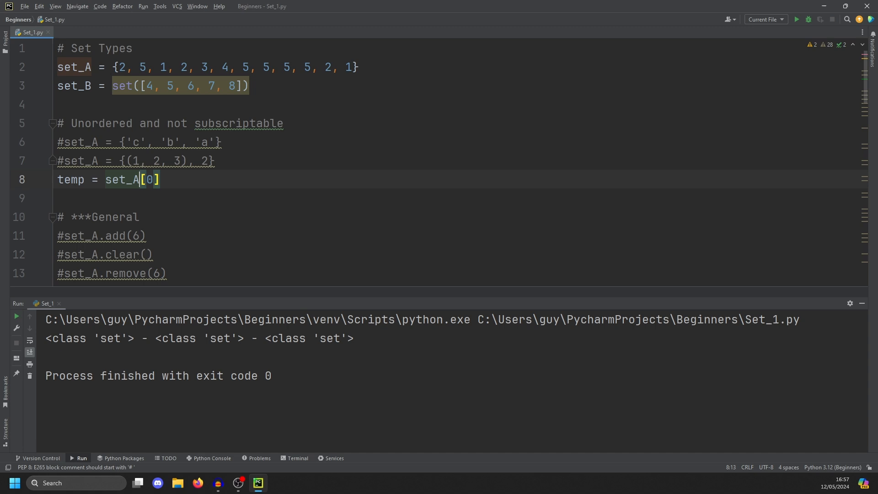
Step: Comment out the [0] index so temp = set_A prints {1, 2, 3, 4, 5}, then select the numbers set
{"action": "type", "text": "#"}
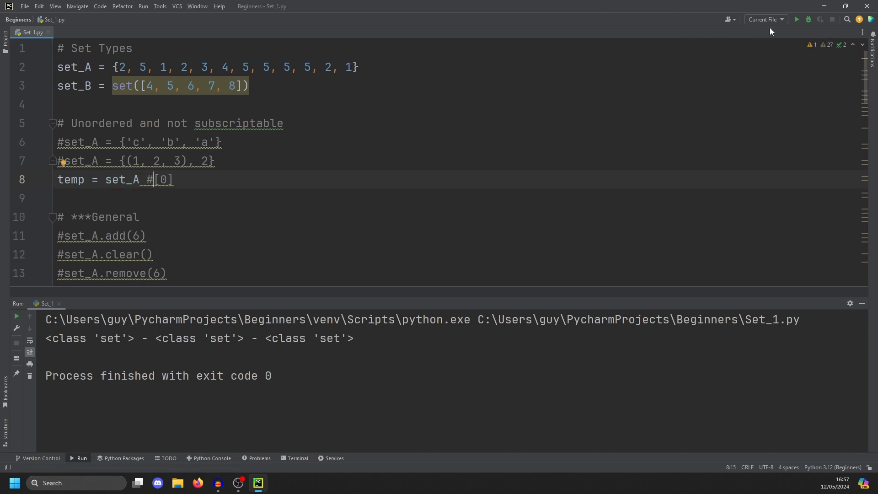
{"action": "left_click", "coordinate": [796, 20]}
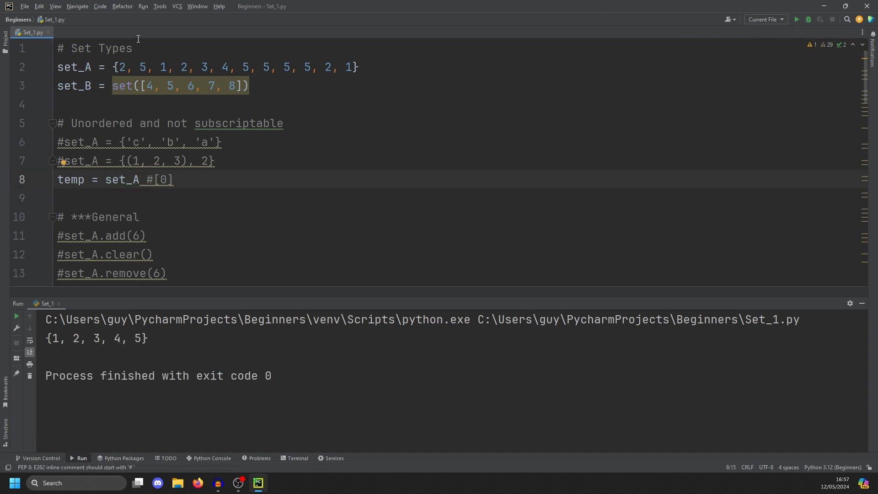
{"action": "left_click_drag", "start_coordinate": [118, 67], "coordinate": [358, 67]}
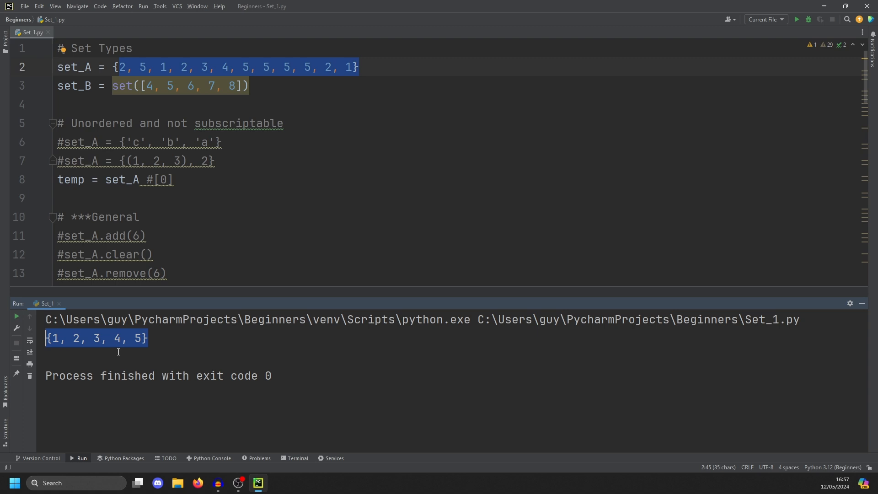
{"action": "mouse_move", "coordinate": [75, 109]}
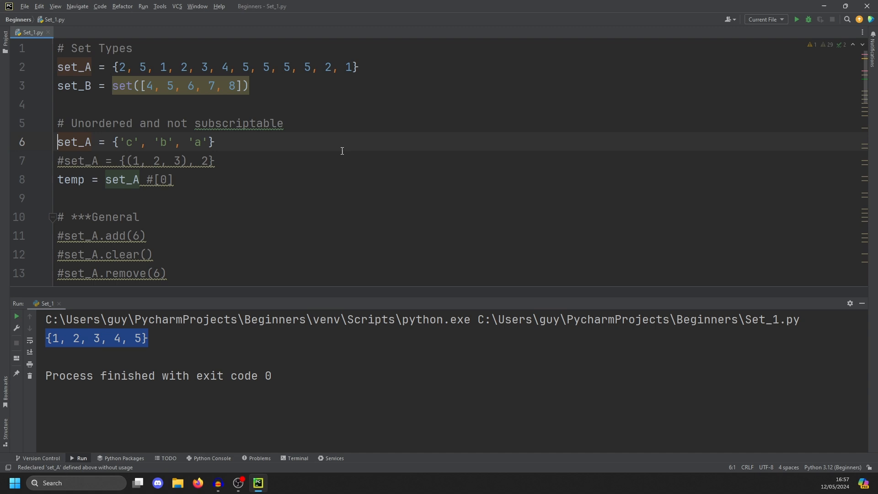
Step: Run set_A with letters and a tuple, then change (1, 2, 3) to a list to get the unhashable TypeError
{"action": "left_click", "coordinate": [797, 19]}
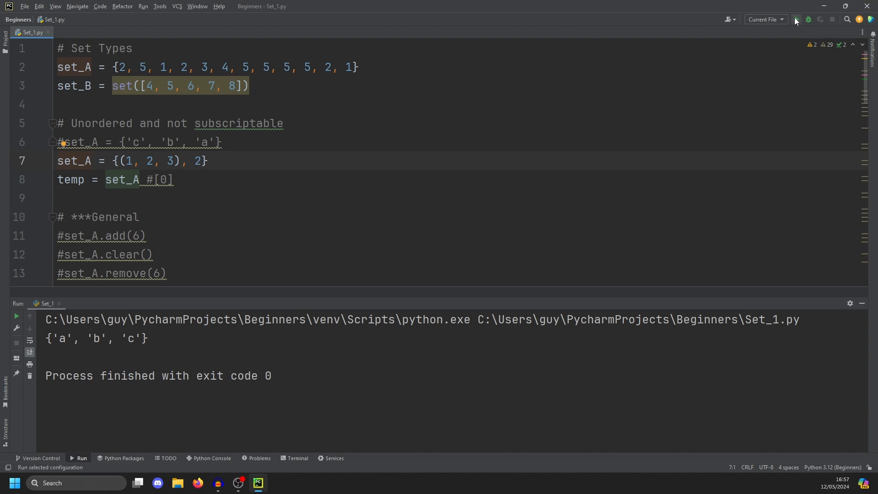
{"action": "left_click", "coordinate": [797, 19]}
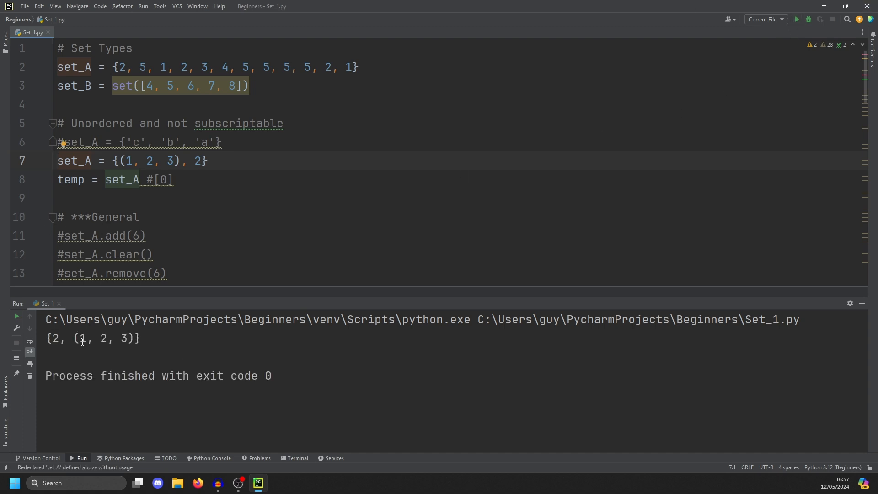
{"action": "left_click", "coordinate": [121, 161]}
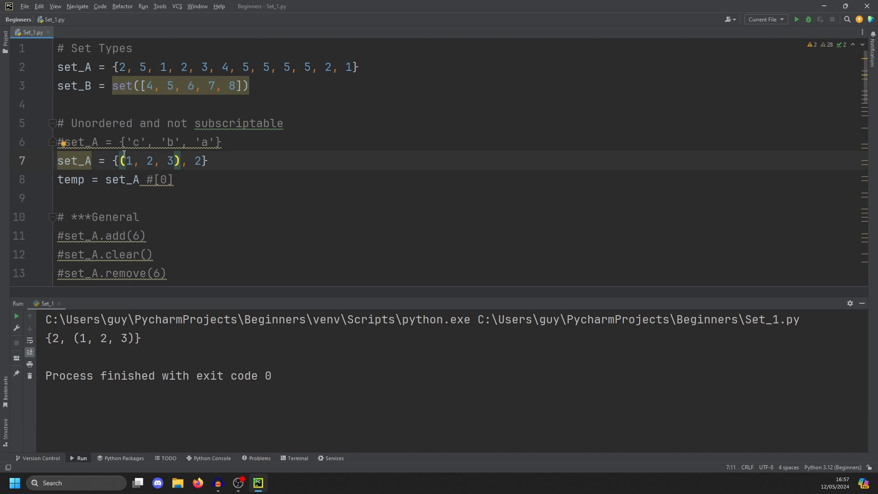
{"action": "type", "text": "["}
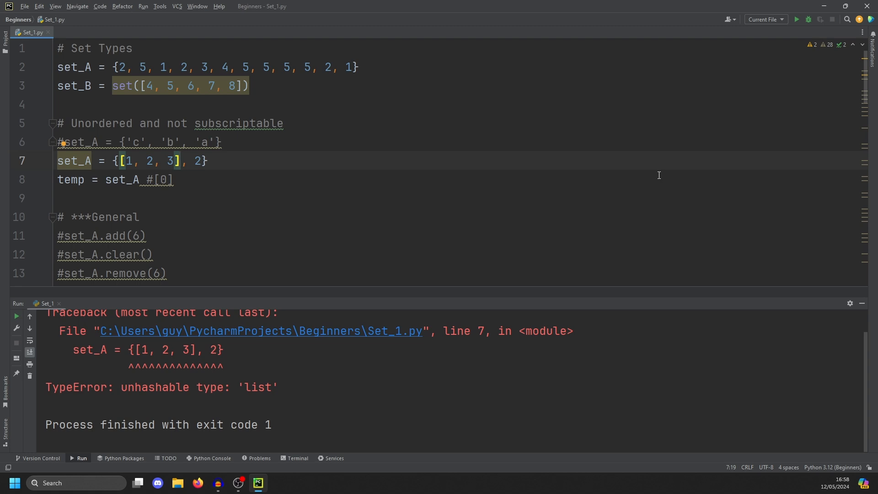
{"action": "left_click", "coordinate": [184, 161]}
{"action": "type", "text": "#"}
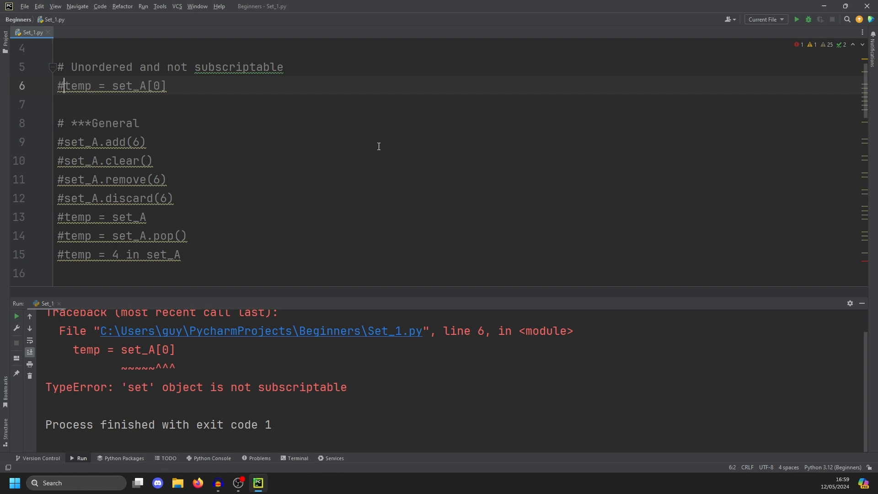
{"action": "mouse_move", "coordinate": [82, 103]}
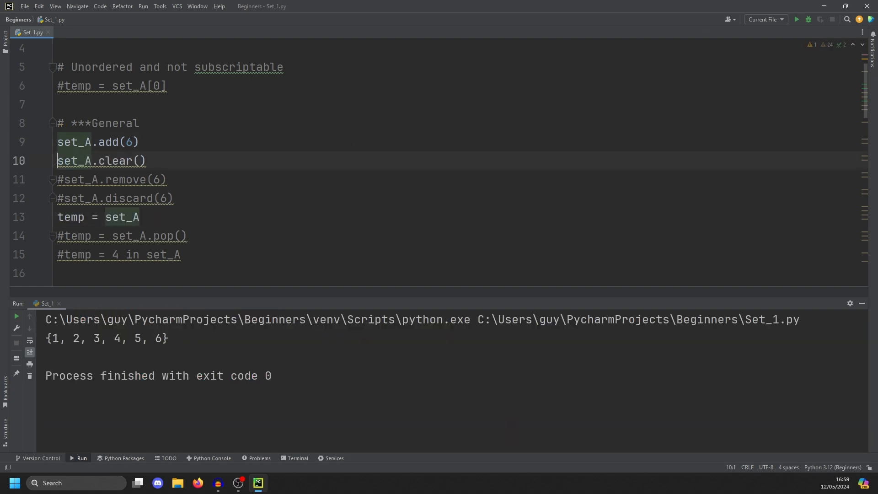
Step: Run the General set methods in turn: clear the set, then try removing 6
{"action": "left_click", "coordinate": [796, 19]}
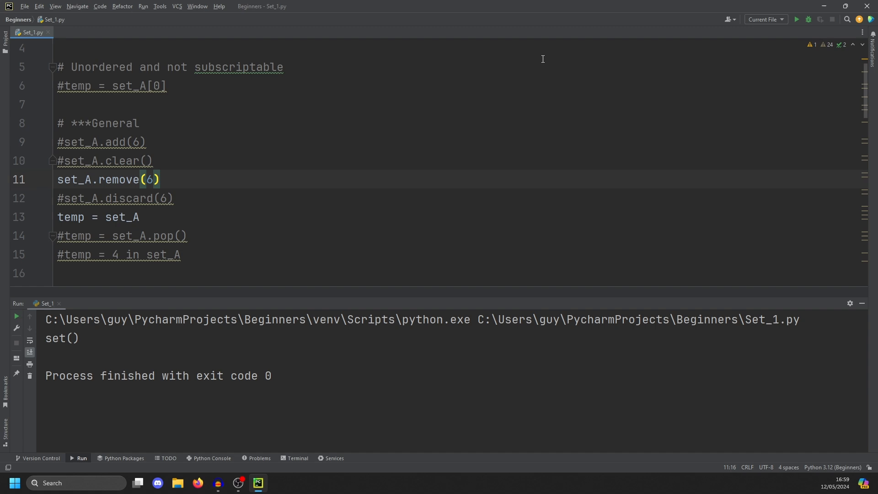
{"action": "left_click", "coordinate": [796, 19]}
{"action": "type", "text": "5"}
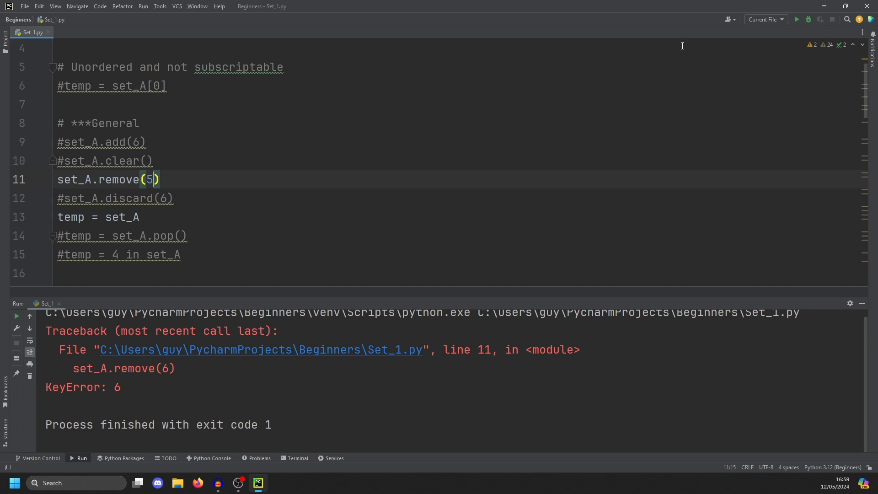
{"action": "left_click", "coordinate": [795, 19]}
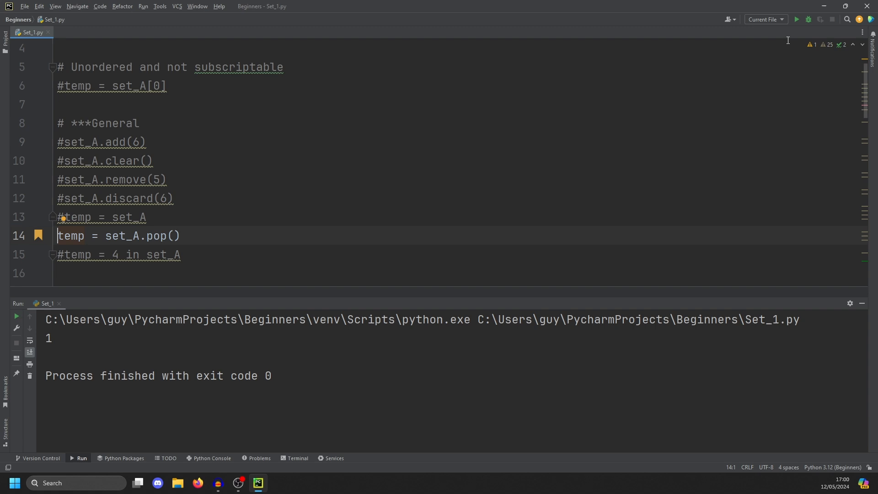
{"action": "mouse_move", "coordinate": [662, 166]}
{"action": "type", "text": "#"}
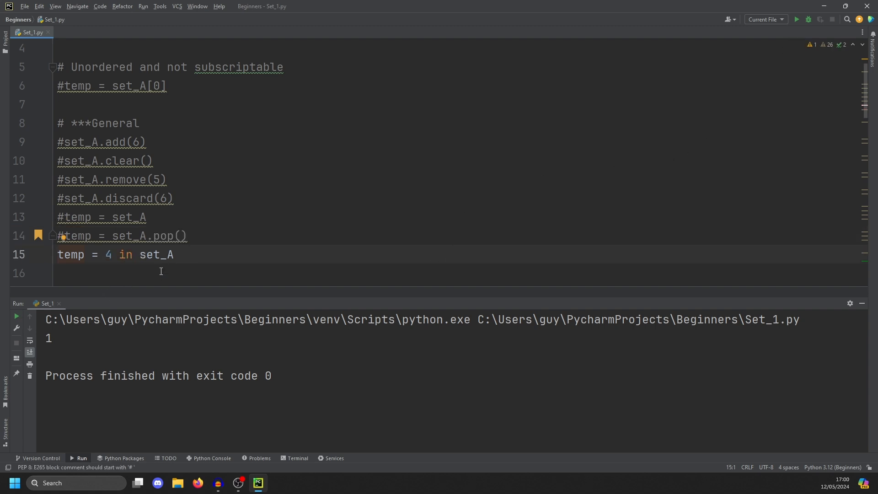
Step: Run the membership tests for 4 and for 6 in set_A, showing True
{"action": "left_click", "coordinate": [795, 18]}
{"action": "type", "text": "6"}
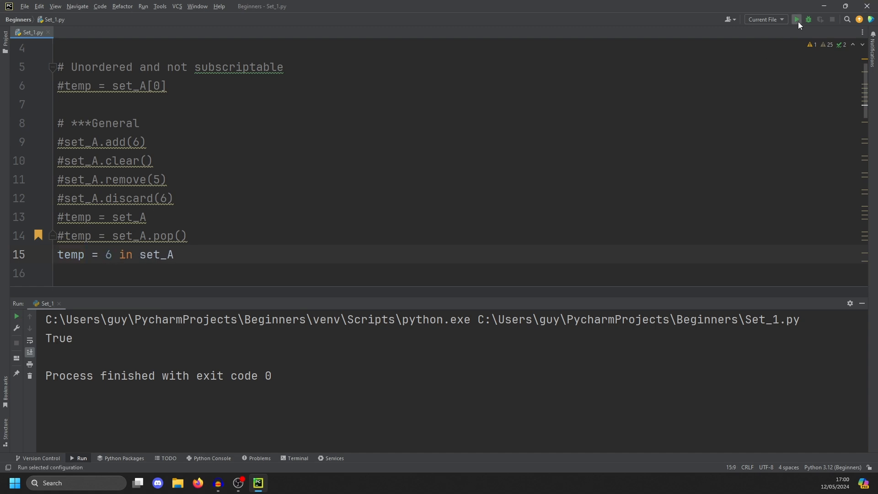
{"action": "left_click", "coordinate": [796, 19]}
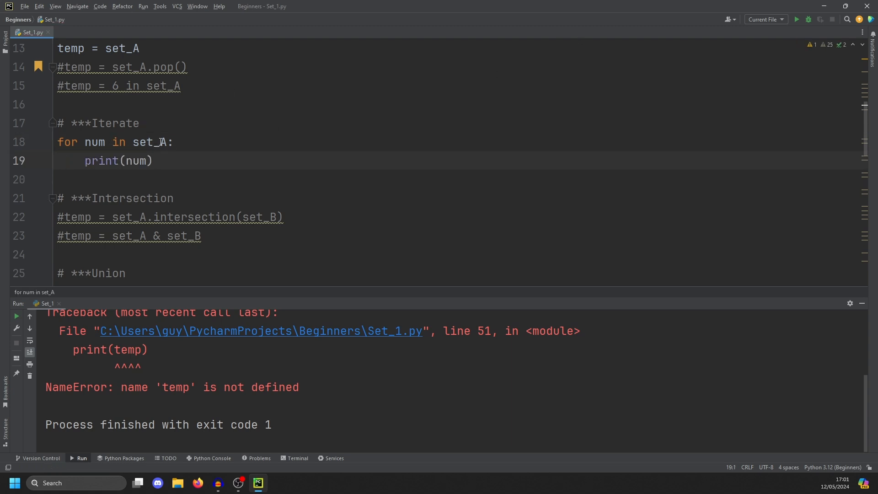
{"action": "mouse_move", "coordinate": [796, 19]}
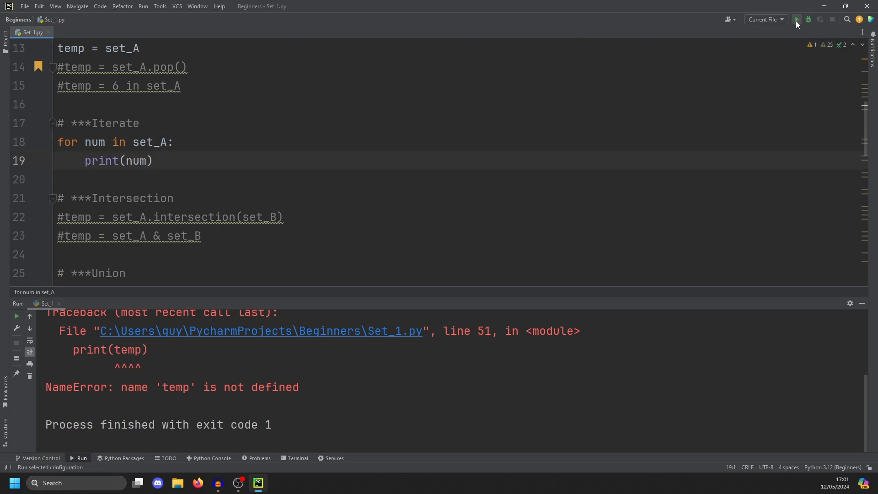
Step: Run the for-loop over set_A printing 1 through 5 and the set
{"action": "left_click", "coordinate": [796, 19]}
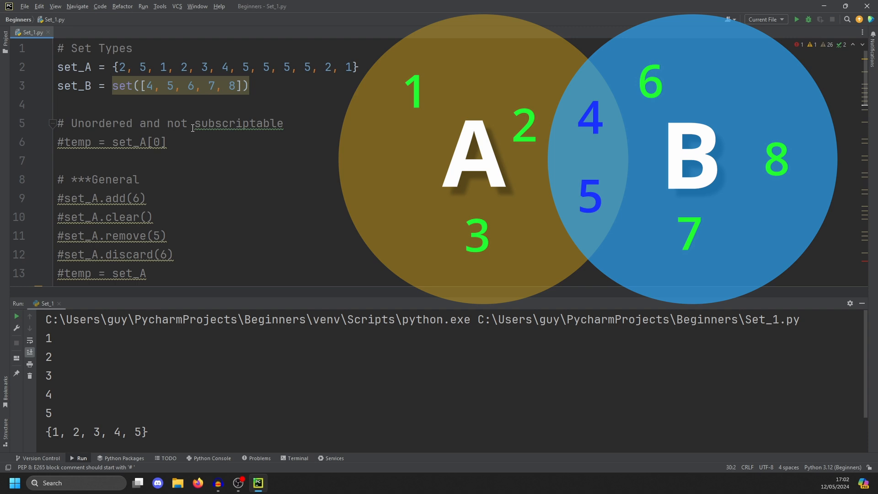
{"action": "scroll", "scroll_direction": "down", "scroll_amount": 3}
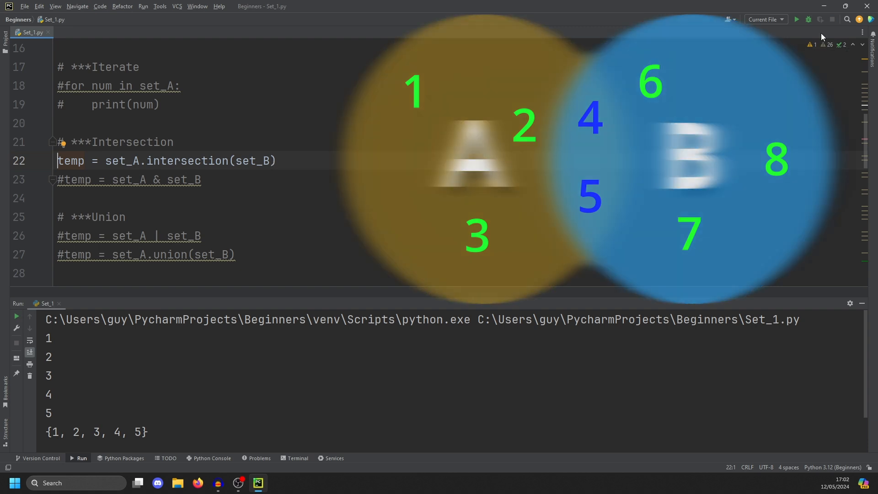
Step: Run set_A.intersection(set_B) printing {4, 5}, then move to the next operation line
{"action": "left_click", "coordinate": [795, 20]}
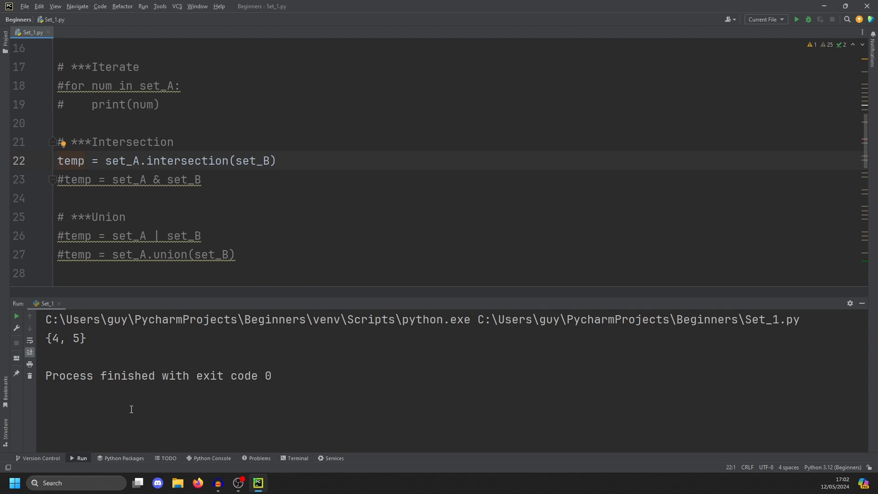
{"action": "left_click", "coordinate": [64, 179]}
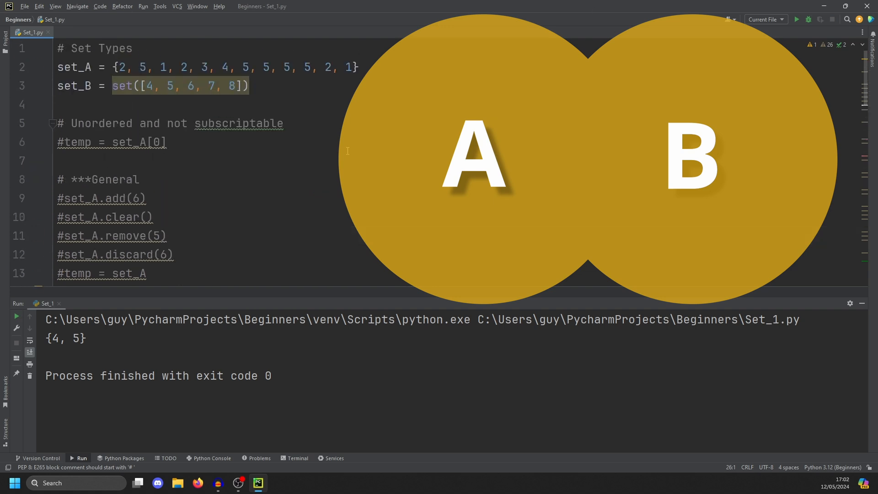
Step: Scroll down to the union and difference lines of set_A and set_B
{"action": "scroll", "scroll_direction": "down", "scroll_amount": 3}
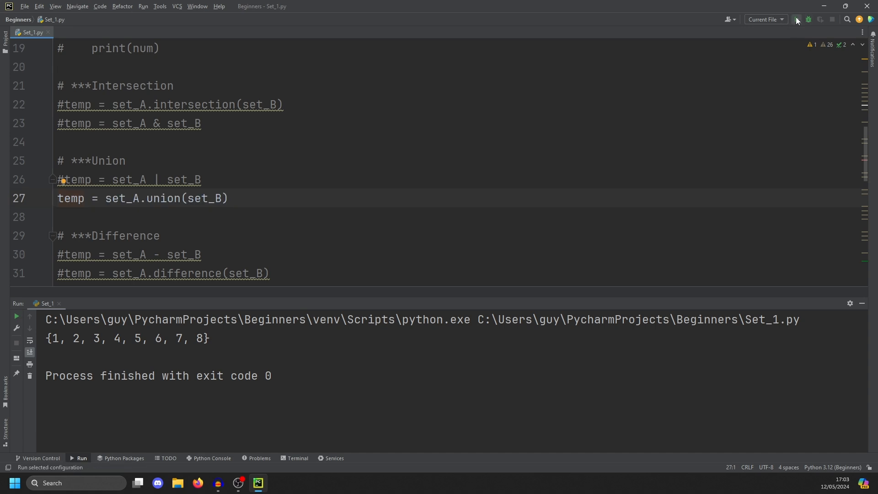
{"action": "scroll", "scroll_direction": "down", "scroll_amount": 3}
{"action": "type", "text": "#"}
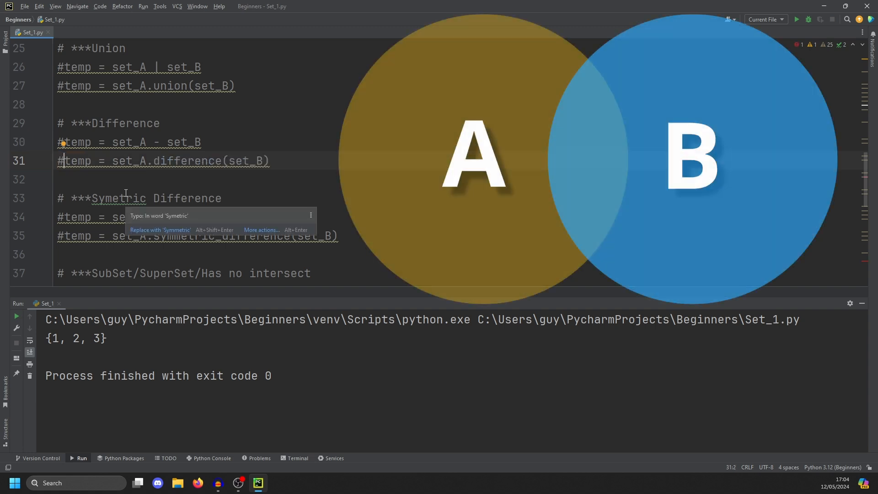
Step: Run set_A ^ set_B printing {1, 2, 3, 6, 7, 8} and highlight the numbers coming from set_B
{"action": "scroll", "scroll_direction": "down", "scroll_amount": 3}
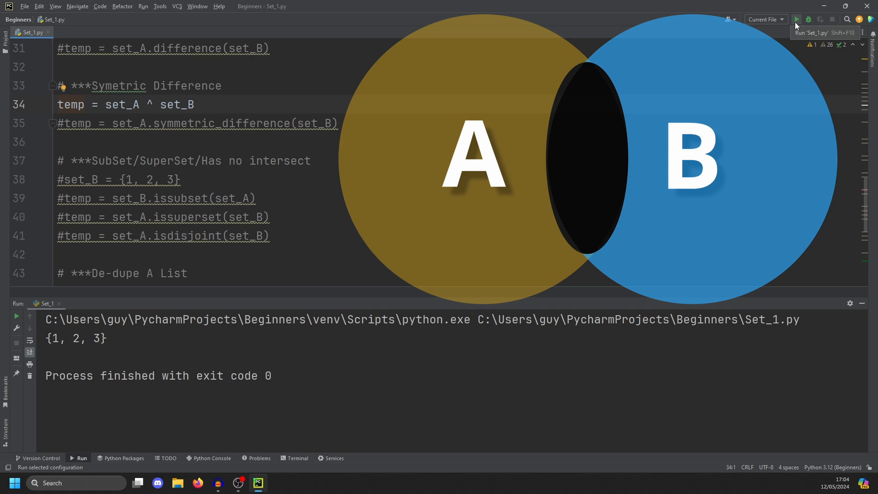
{"action": "left_click", "coordinate": [796, 19]}
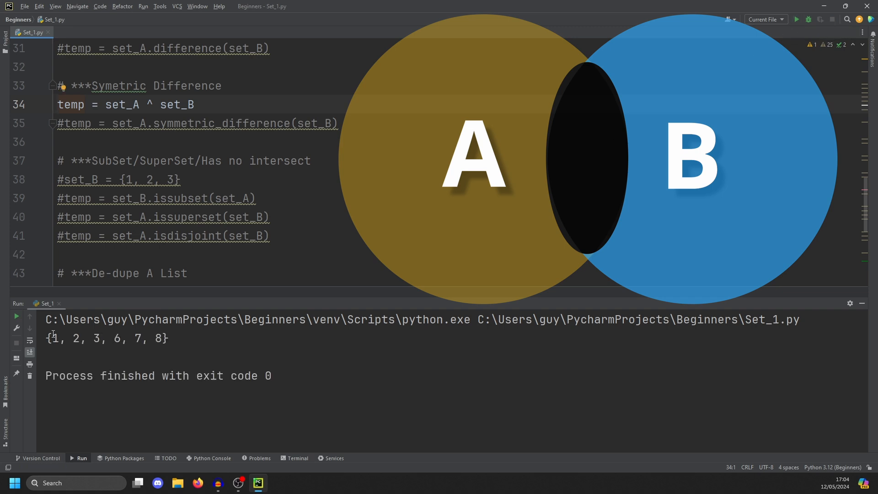
{"action": "double_click", "coordinate": [112, 338]}
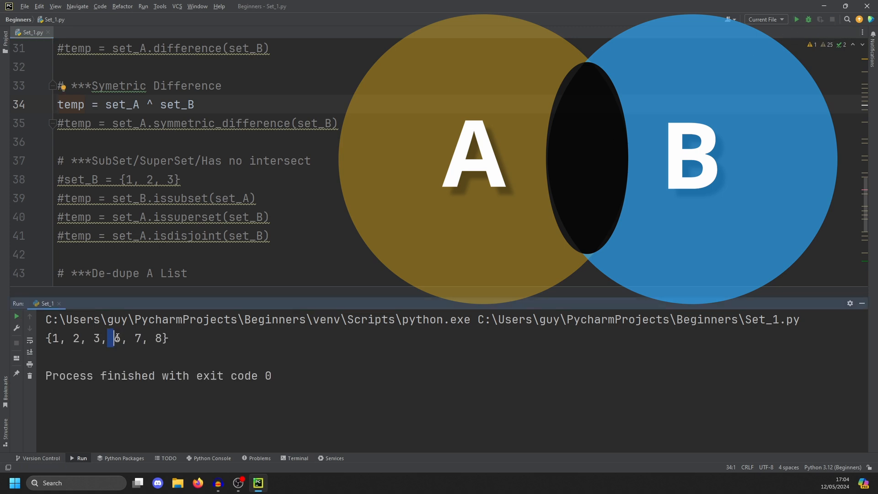
{"action": "left_click_drag", "start_coordinate": [112, 338], "coordinate": [163, 338]}
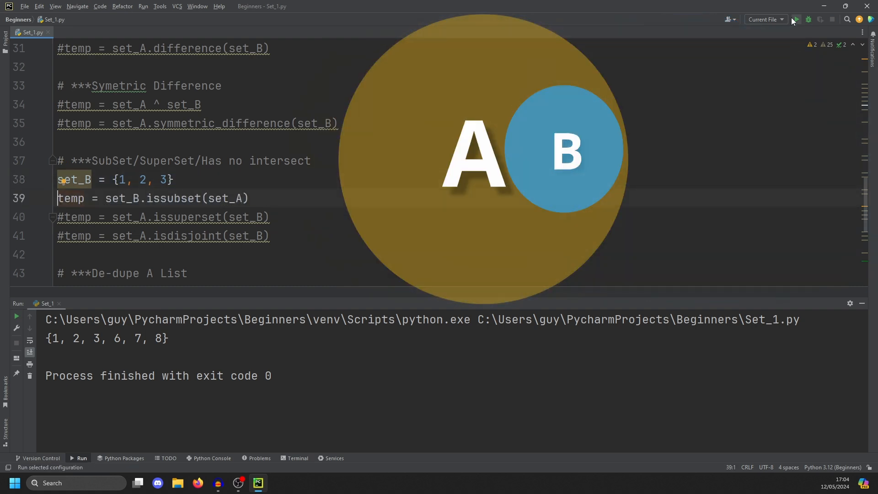
Step: With set_B = {1, 2, 3}, run issubset and then isdisjoint against set_A, ending on True
{"action": "left_click", "coordinate": [795, 20]}
{"action": "type", "text": "#"}
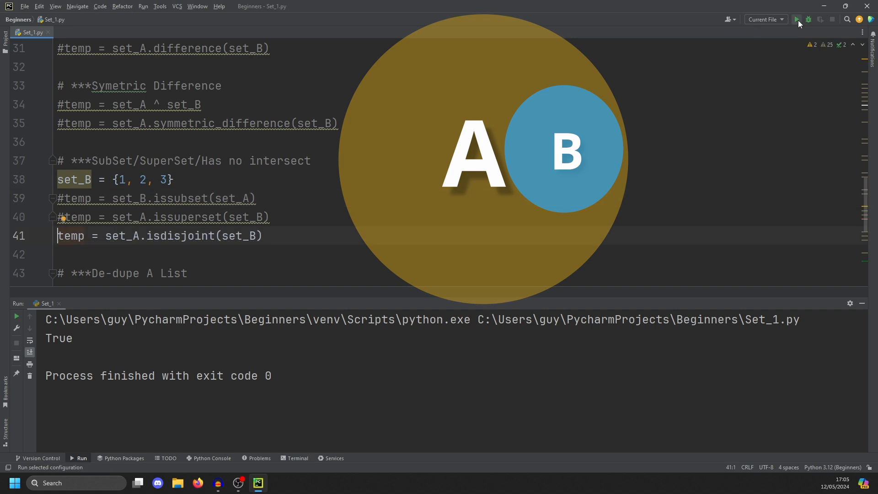
{"action": "left_click", "coordinate": [798, 19]}
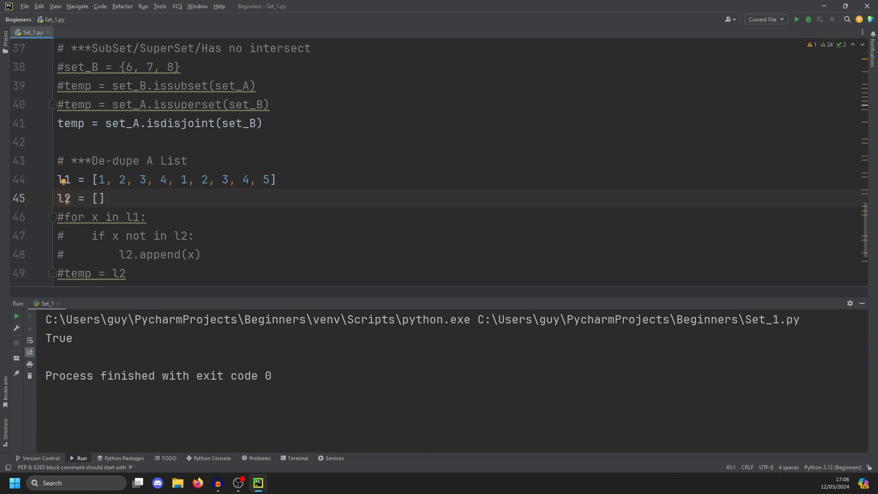
Step: Uncomment l1, l2 and the for/if/append de-dupe loop to print [1, 2, 3, 4, 5]
{"action": "left_click", "coordinate": [66, 218]}
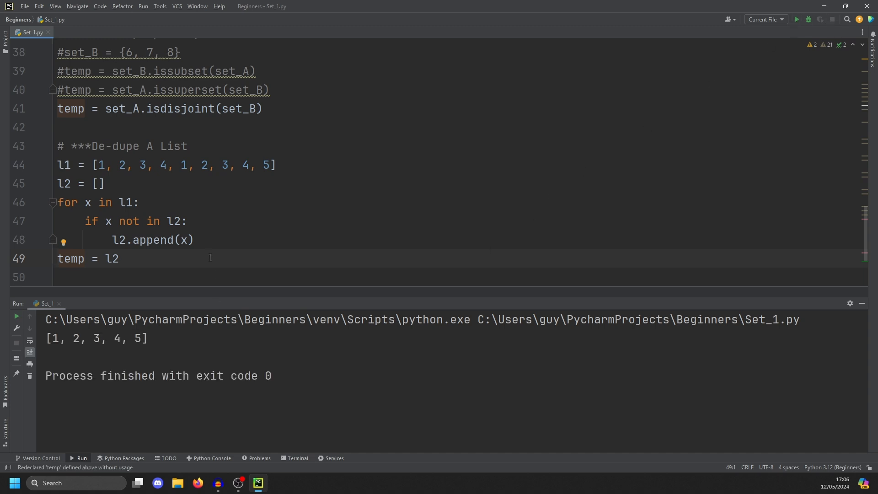
{"action": "left_click", "coordinate": [64, 257]}
{"action": "type", "text": "temp = set("}
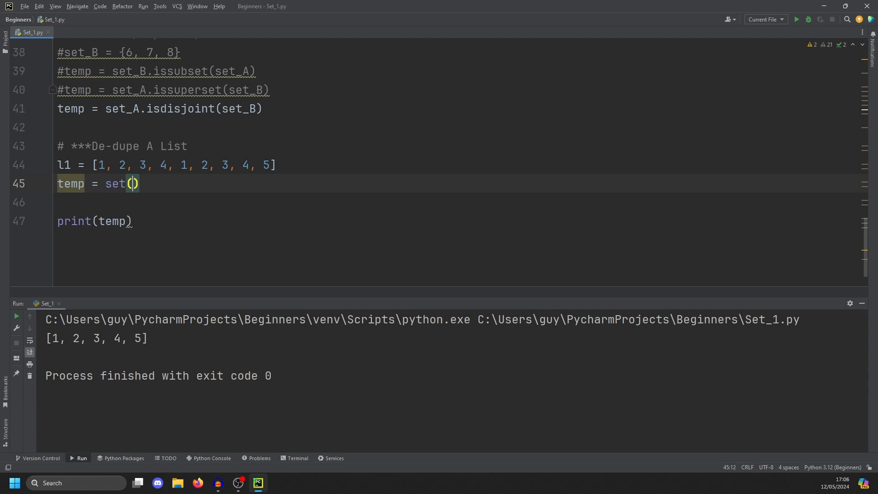
Step: Replace the loop with temp = list(set(l1)) and run, printing [1, 2, 3, 4, 5]
{"action": "type", "text": "l1"}
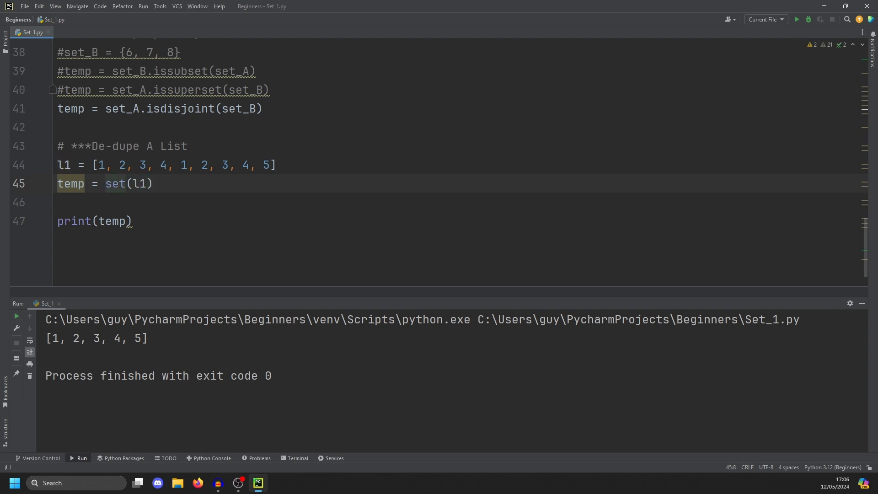
{"action": "type", "text": "list("}
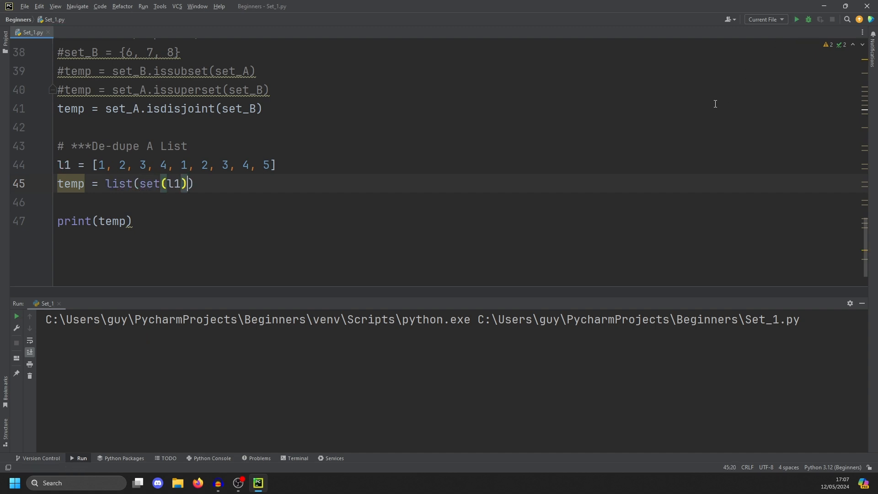
{"action": "left_click", "coordinate": [796, 19]}
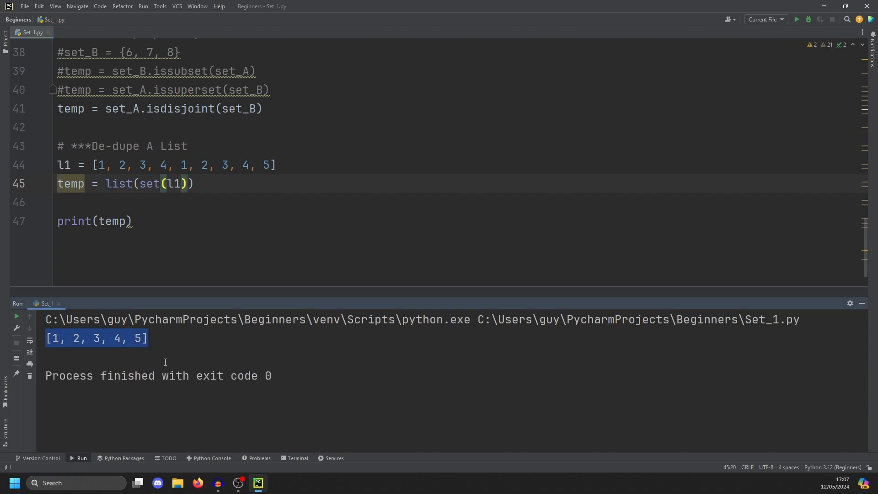
{"action": "mouse_move", "coordinate": [228, 235]}
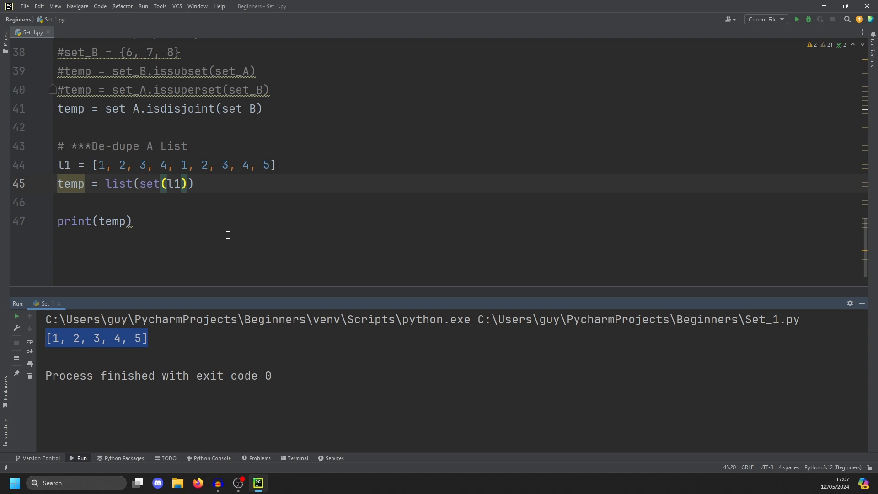